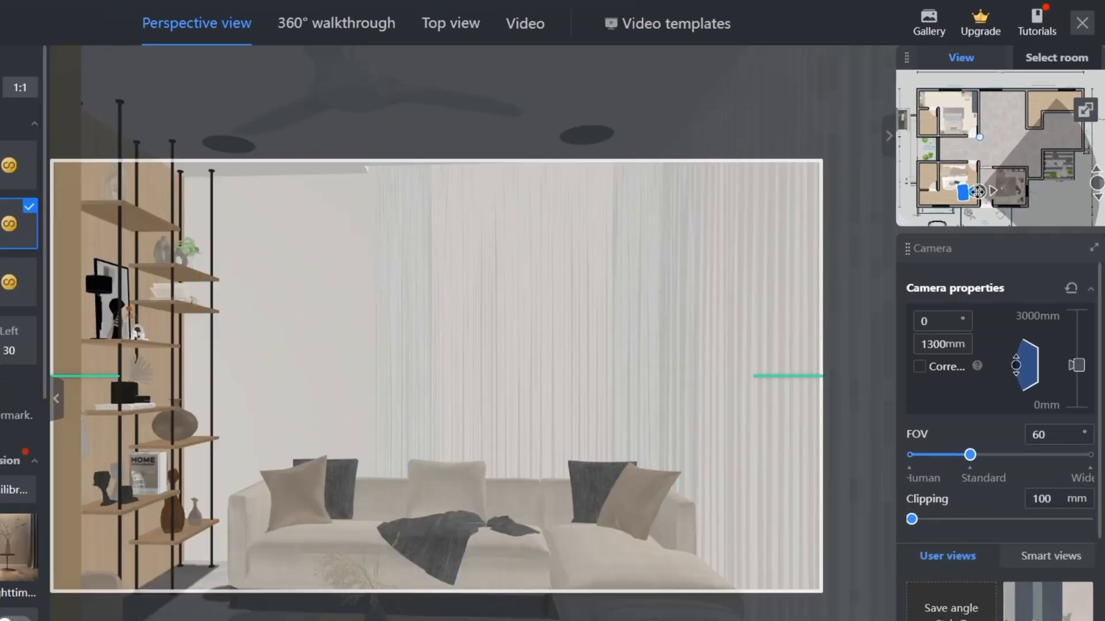
Set the living-room camera to a 91° field of view and select the Equilibrium ambient light preset.
{"action": "left_click_drag", "start_coordinate": [968, 455], "coordinate": [985, 463]}
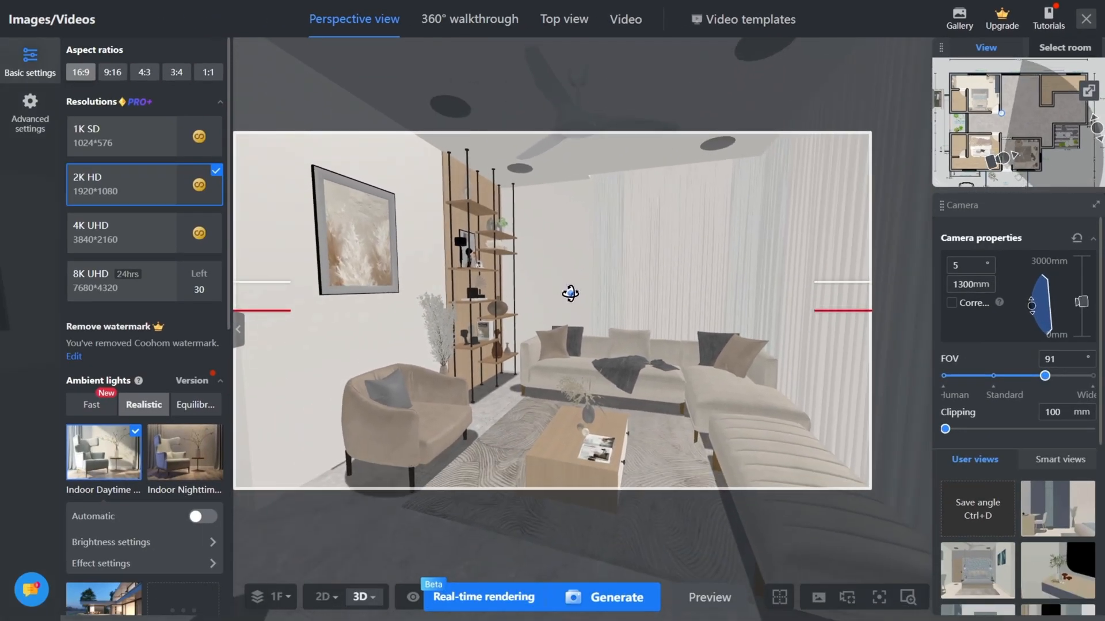
{"action": "left_click_drag", "start_coordinate": [570, 294], "coordinate": [535, 292]}
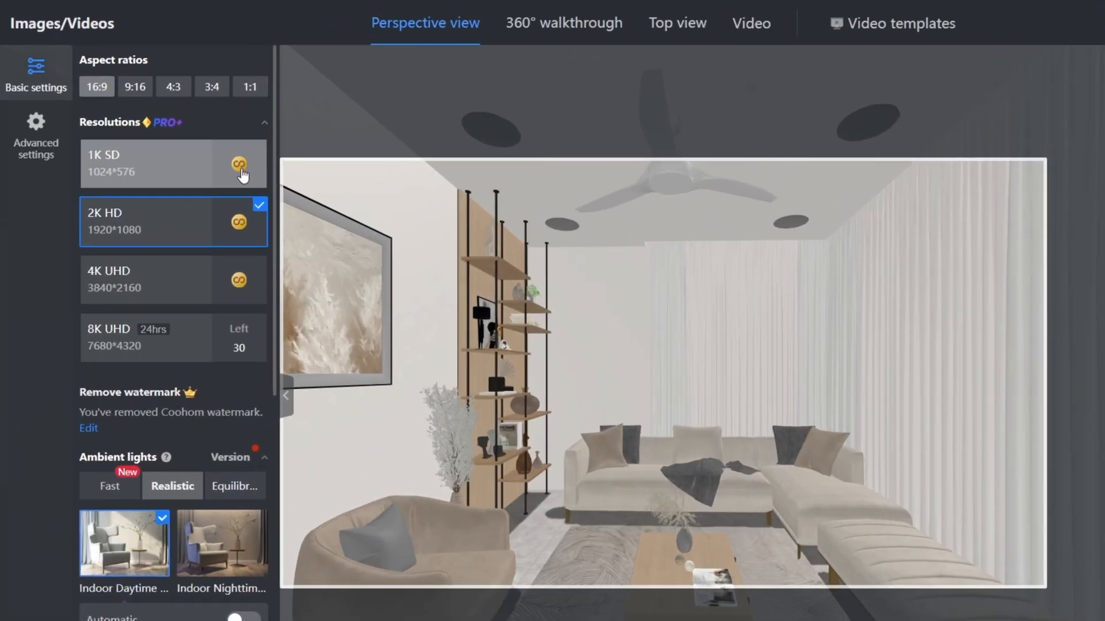
{"action": "scroll", "scroll_direction": "down", "scroll_amount": 3}
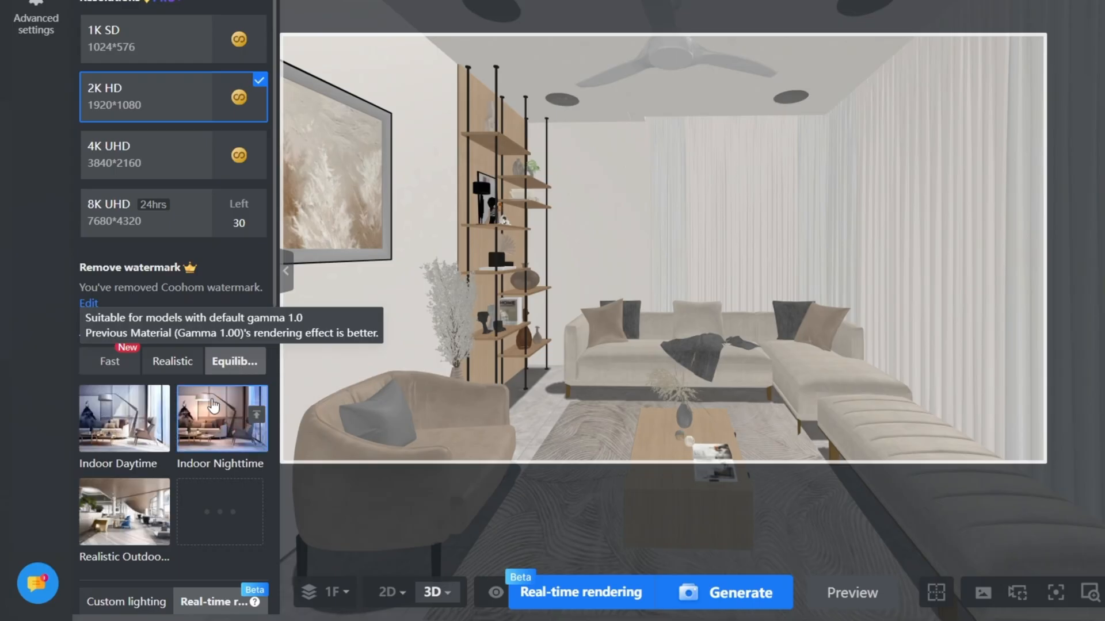
{"action": "left_click", "coordinate": [161, 213]}
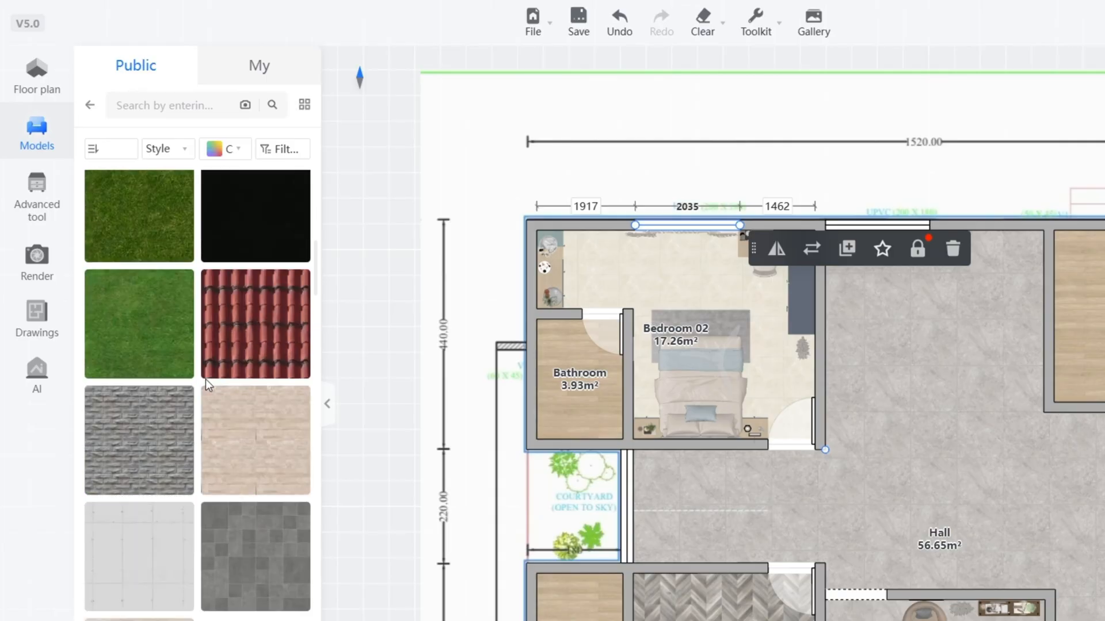
Browse the Furniture Model Sets catalogue, then return to the floor plan.
{"action": "scroll", "scroll_direction": "down", "scroll_amount": 3}
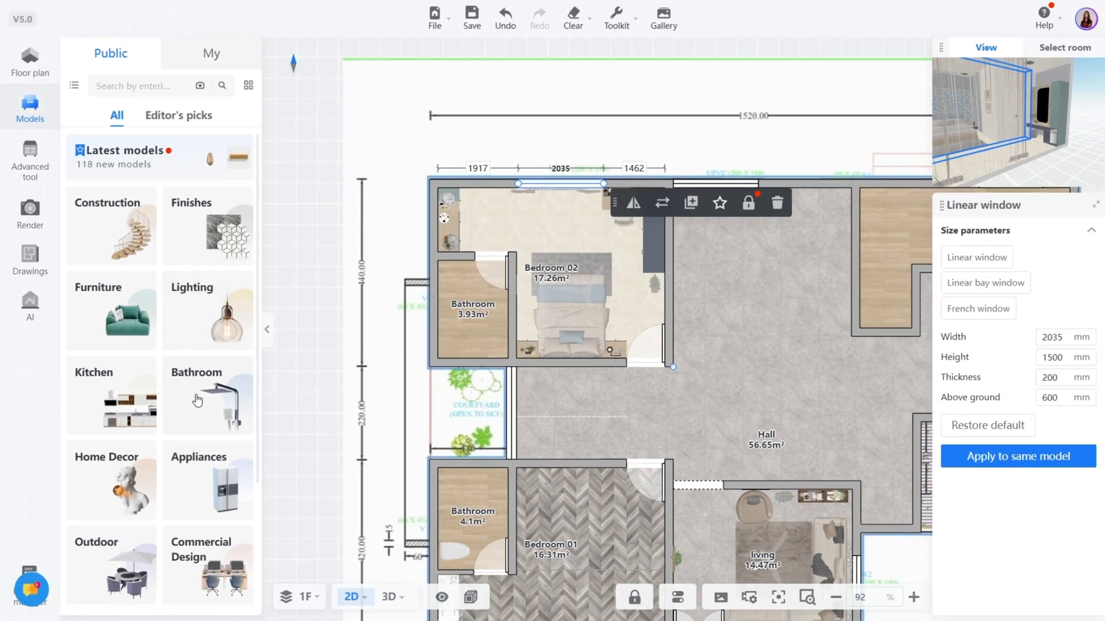
{"action": "left_click", "coordinate": [206, 400]}
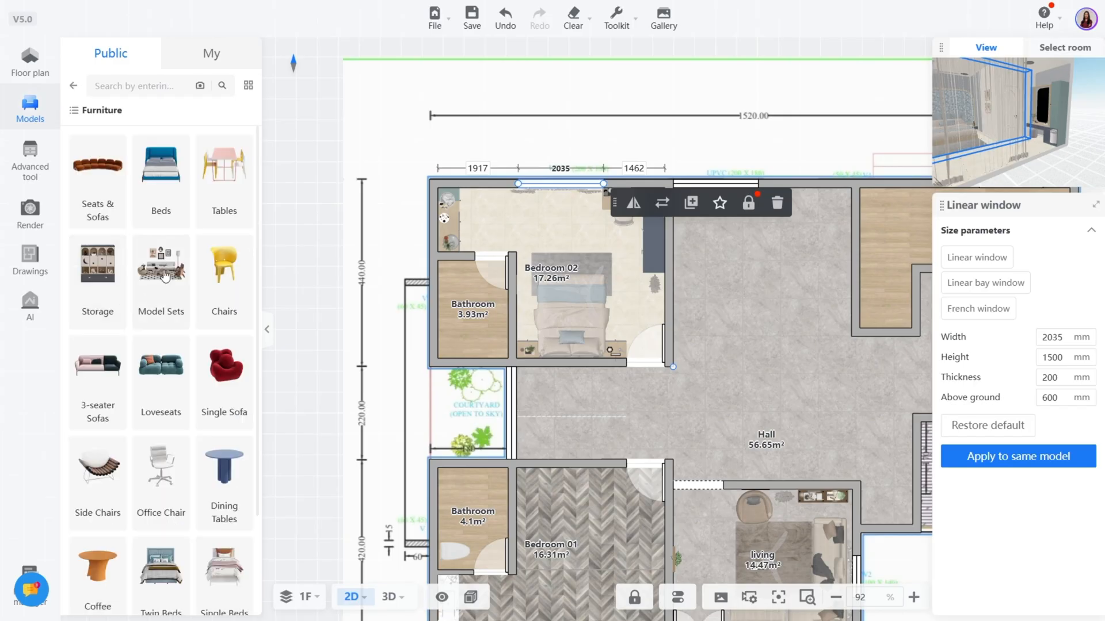
{"action": "left_click", "coordinate": [161, 266]}
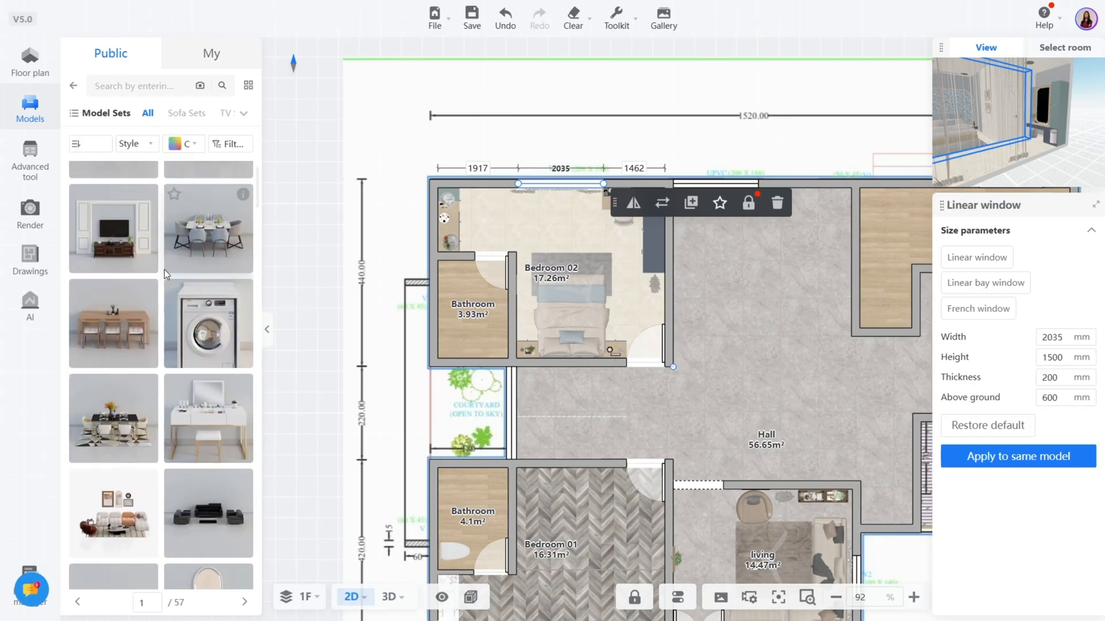
{"action": "left_click", "coordinate": [30, 60]}
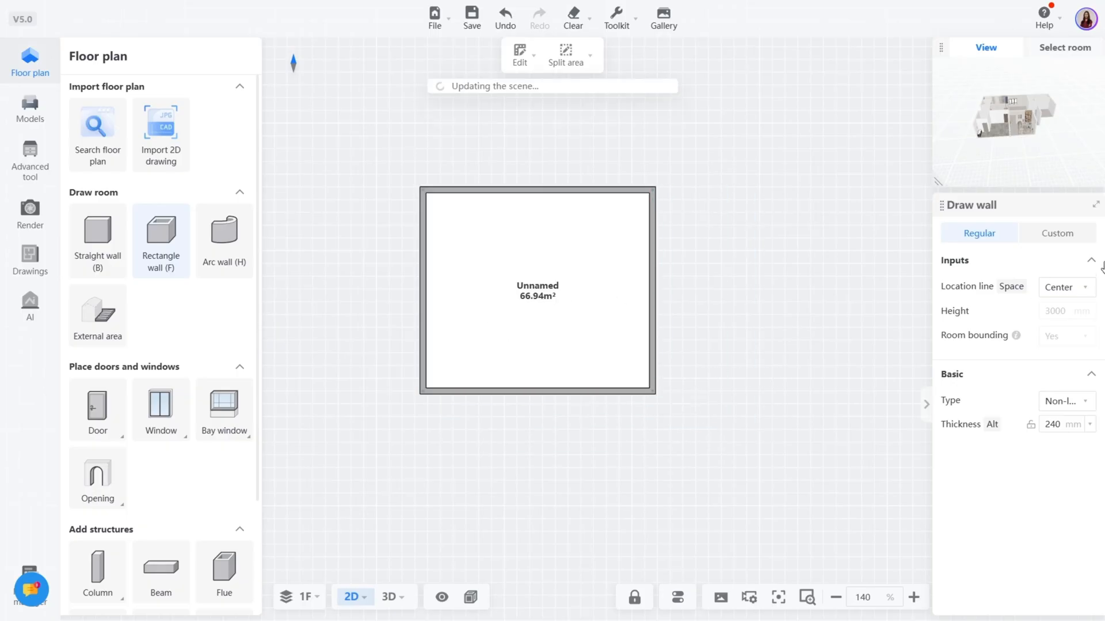
Orbit the new room in 3D to see its windows and door, then return to 2D.
{"action": "left_click", "coordinate": [30, 106]}
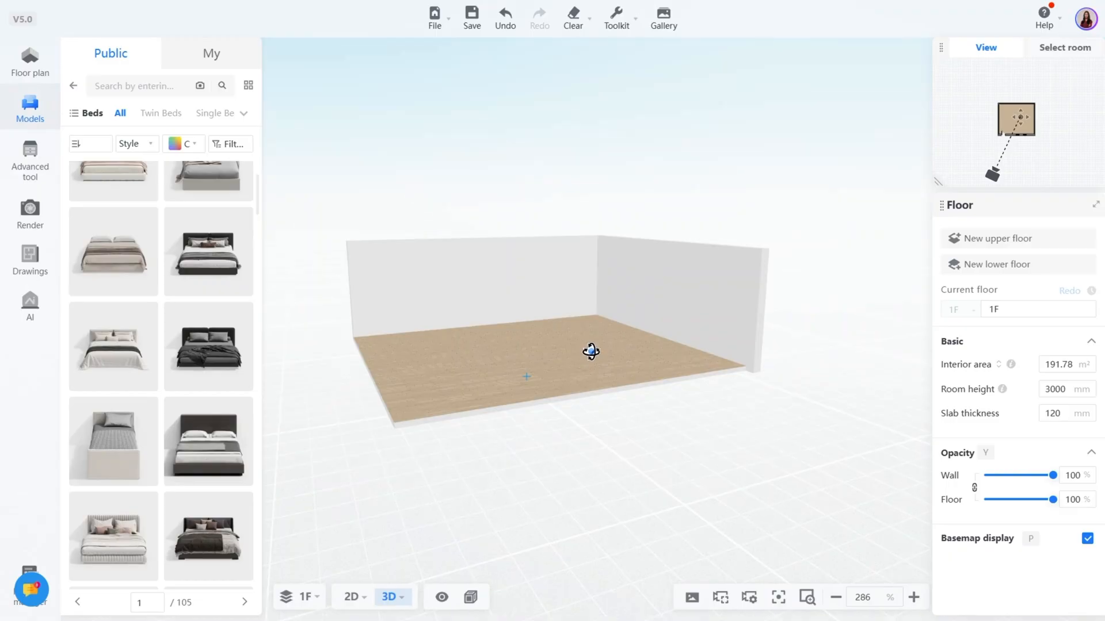
{"action": "left_click_drag", "start_coordinate": [590, 351], "coordinate": [828, 356]}
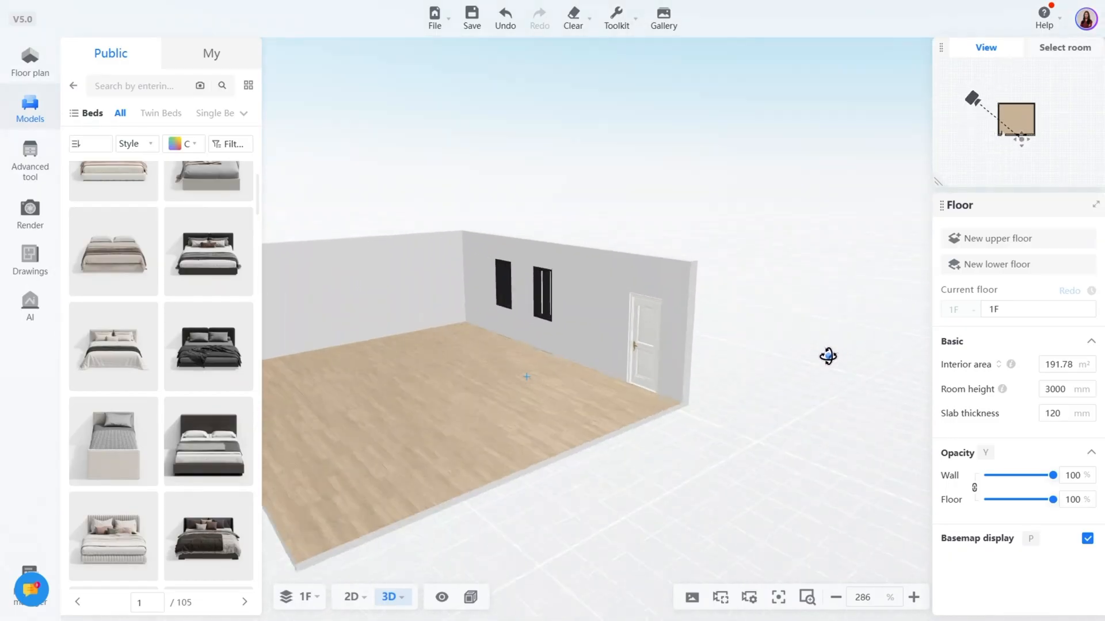
{"action": "left_click", "coordinate": [353, 596]}
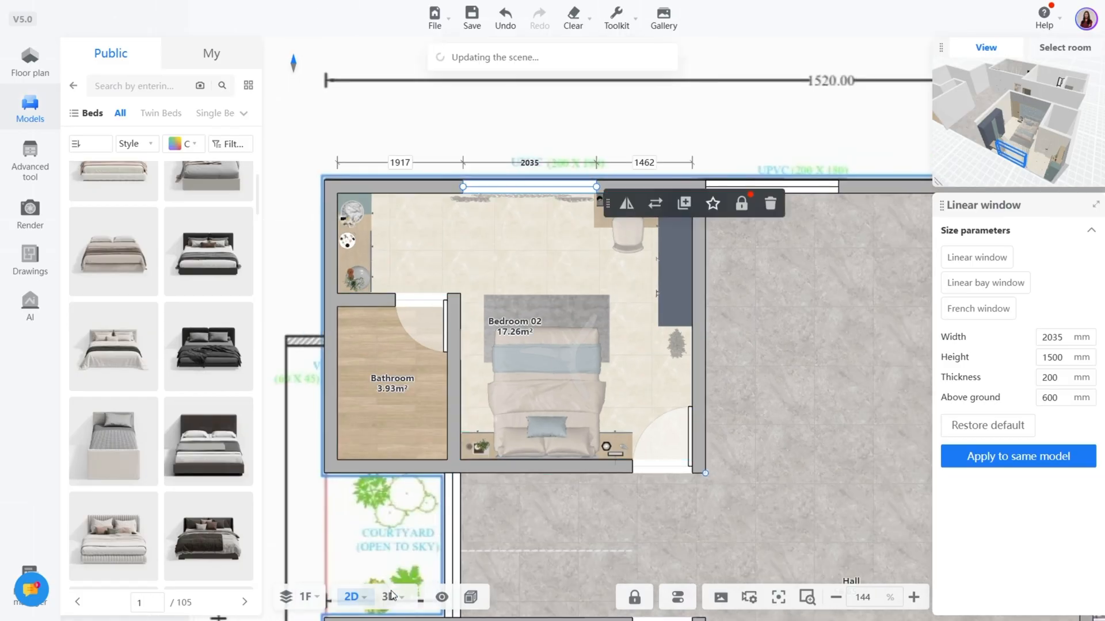
Orbit around Bedroom 02 in 3D to inspect it, then go back to the 2D plan.
{"action": "left_click", "coordinate": [390, 596]}
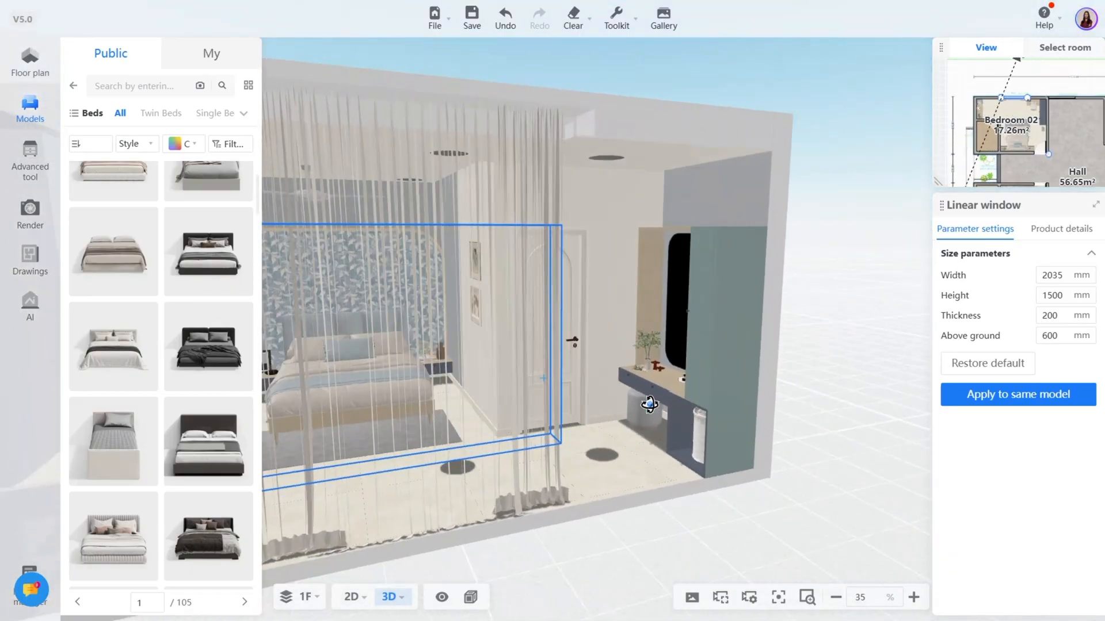
{"action": "left_click_drag", "start_coordinate": [649, 404], "coordinate": [539, 423]}
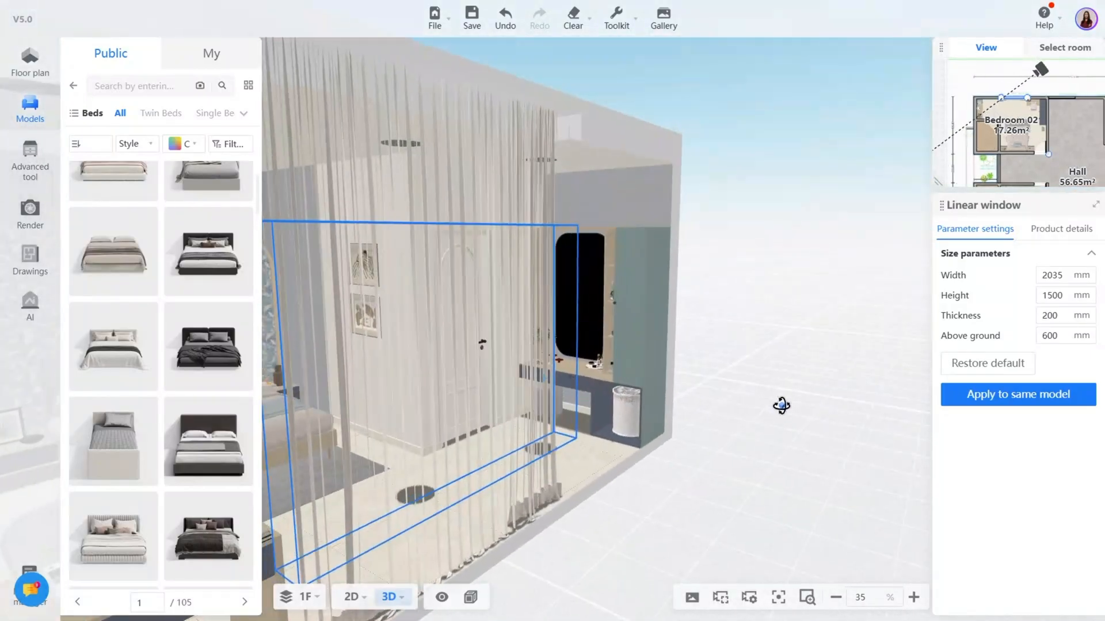
{"action": "left_click", "coordinate": [351, 597]}
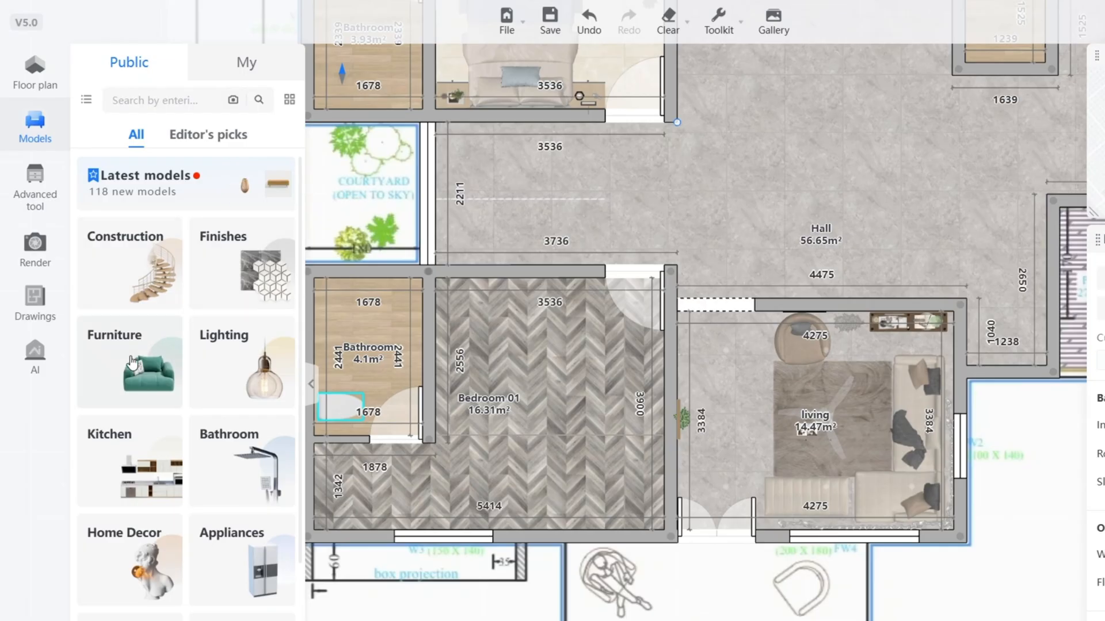
Place a double bed in Bedroom 01 and confirm Bedroom 01 for an AI Style template.
{"action": "left_click", "coordinate": [130, 361]}
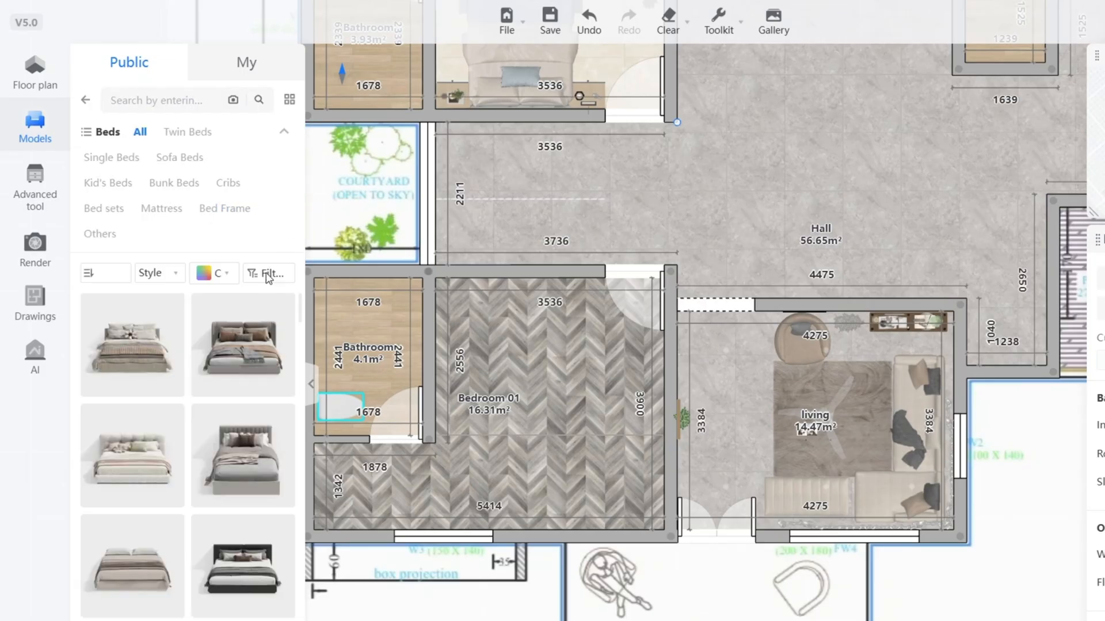
{"action": "left_click", "coordinate": [242, 344]}
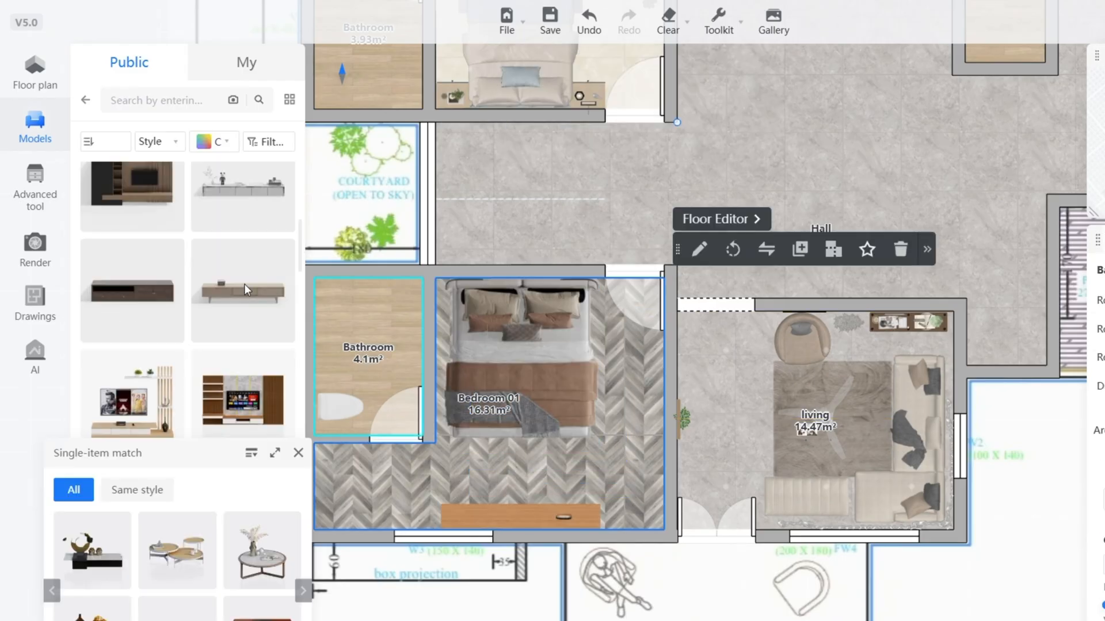
{"action": "left_click", "coordinate": [35, 354]}
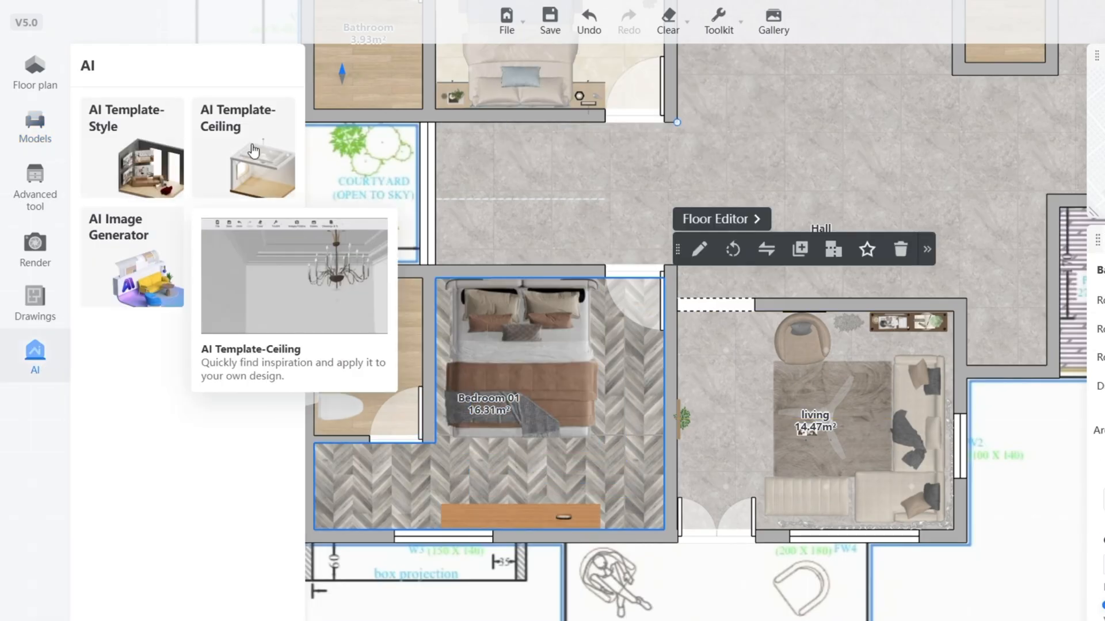
{"action": "left_click", "coordinate": [244, 155]}
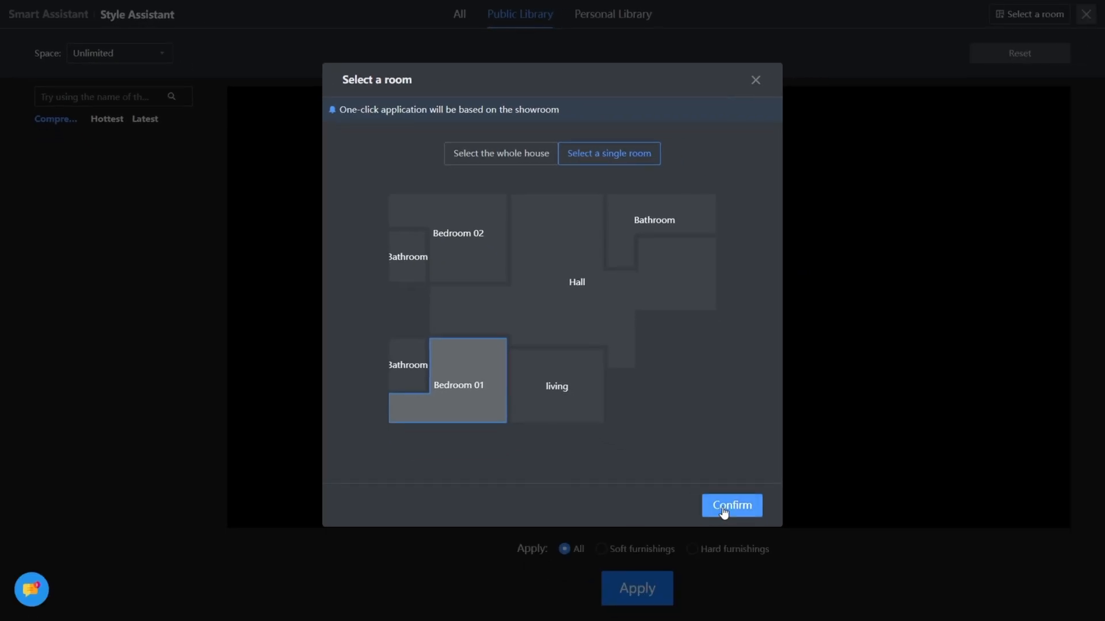
{"action": "left_click", "coordinate": [731, 505]}
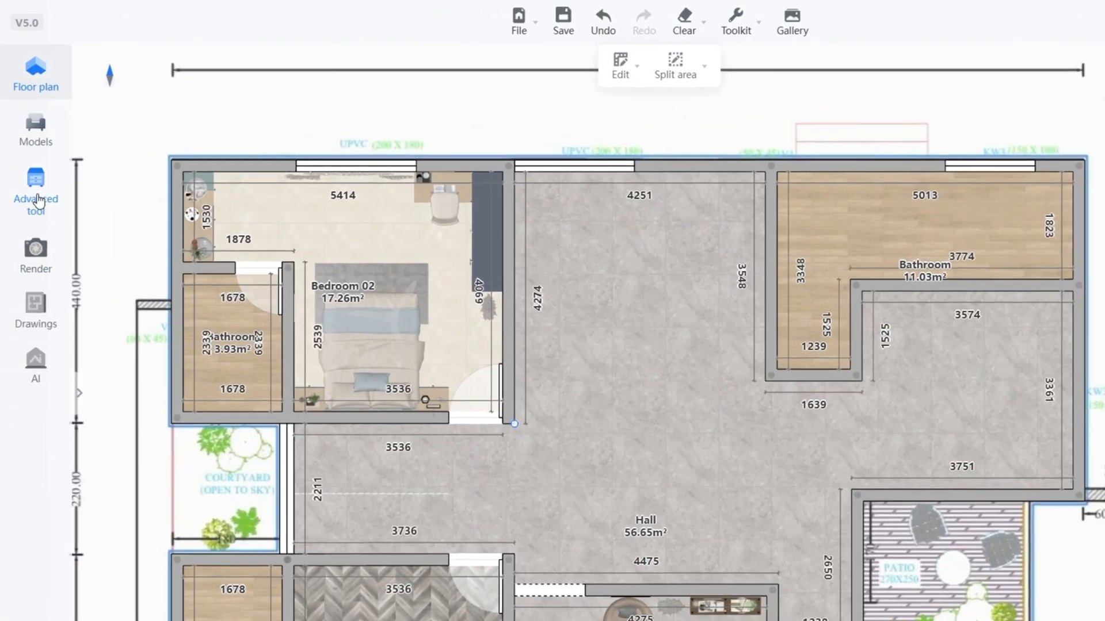
Add Kitchen & Bath base cabinets with sink, stove and a wall cabinet, then view in 3D.
{"action": "left_click", "coordinate": [36, 186]}
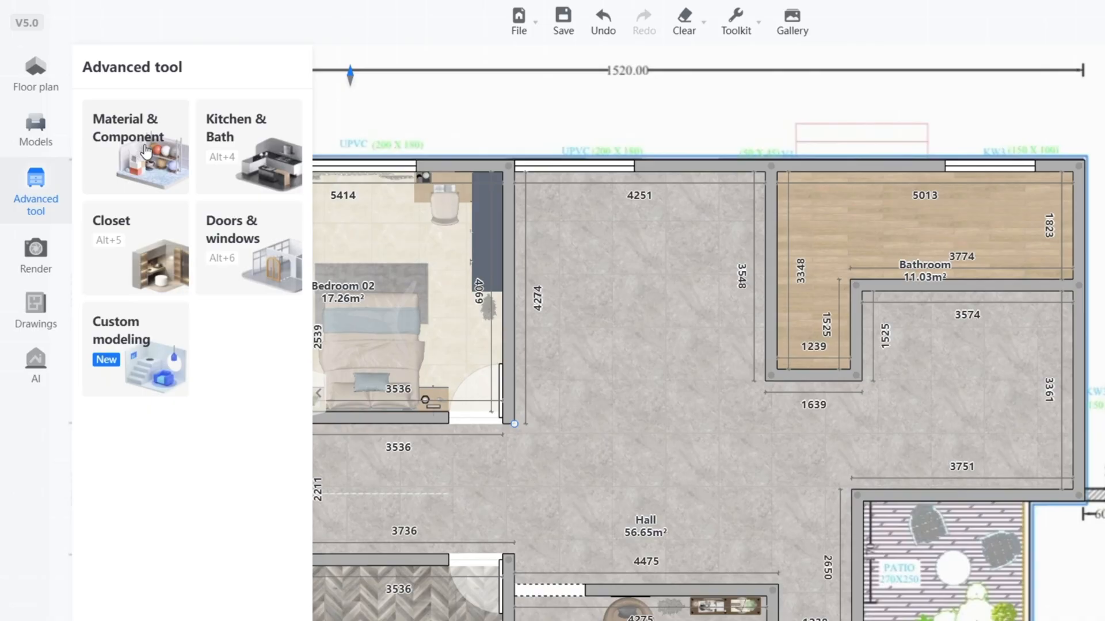
{"action": "mouse_move", "coordinate": [159, 341]}
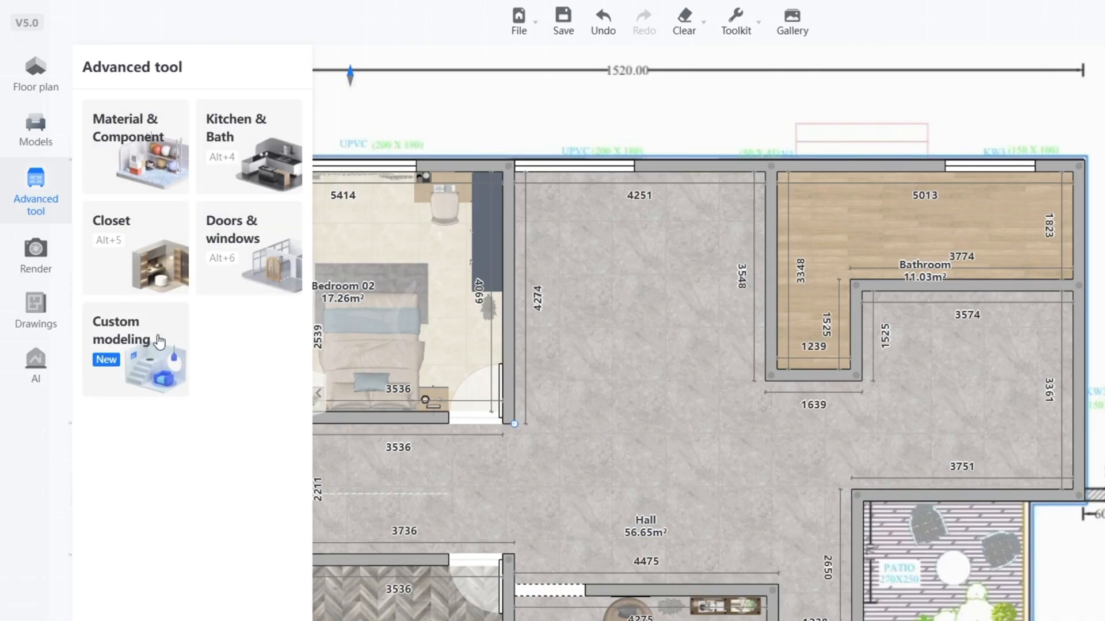
{"action": "left_click", "coordinate": [248, 146]}
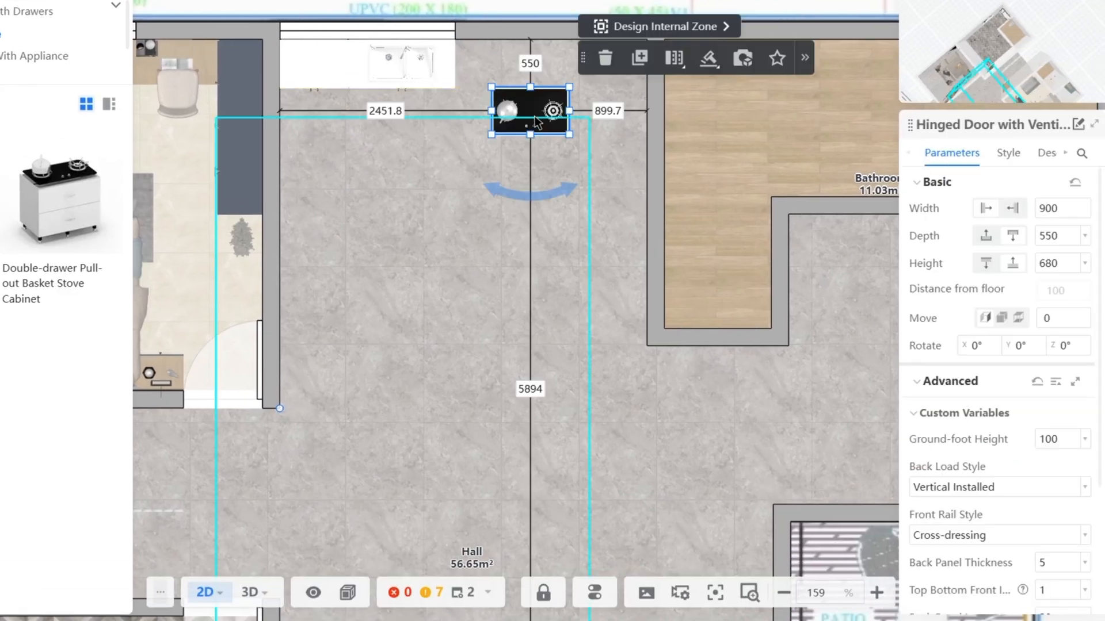
{"action": "left_click", "coordinate": [251, 592]}
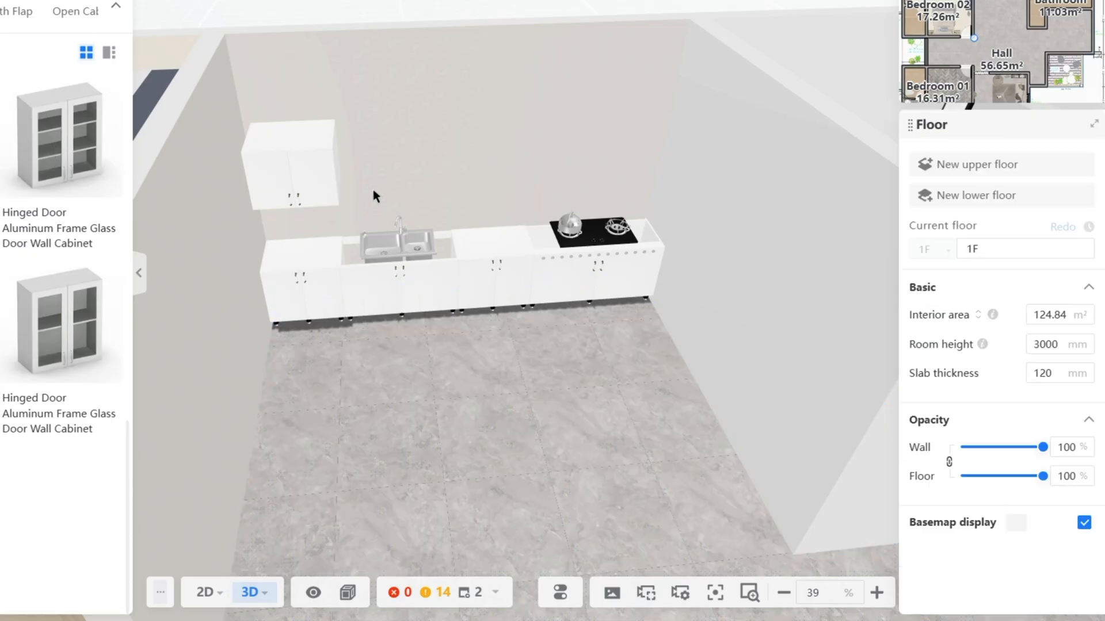
{"action": "left_click", "coordinate": [288, 164]}
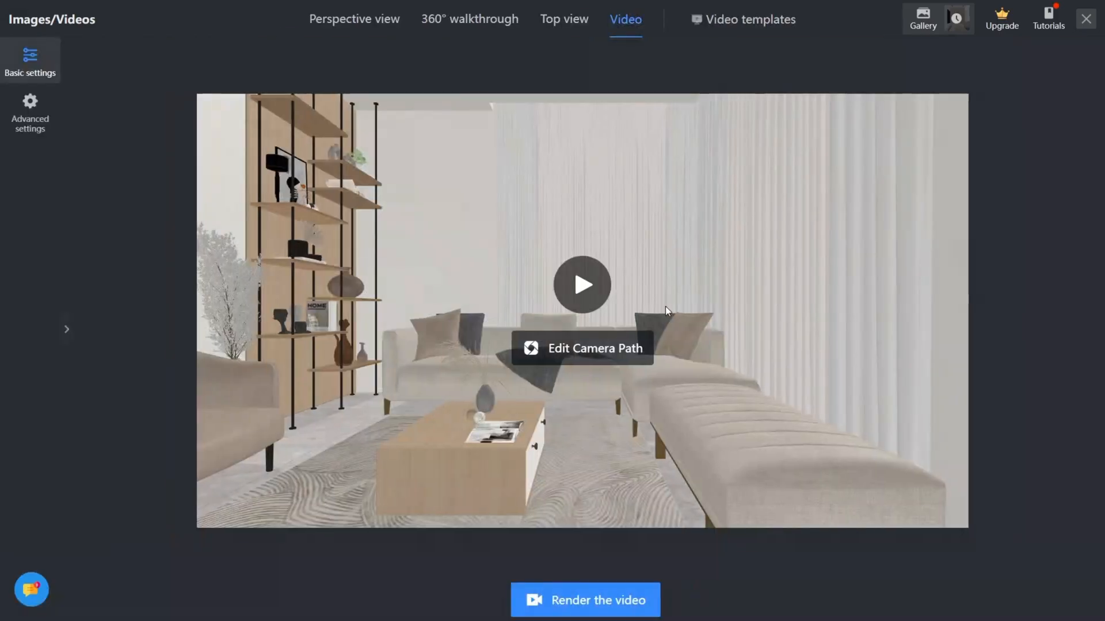
Render the living-room walkthrough video and accept its parameters to reach checkout.
{"action": "left_click", "coordinate": [585, 616]}
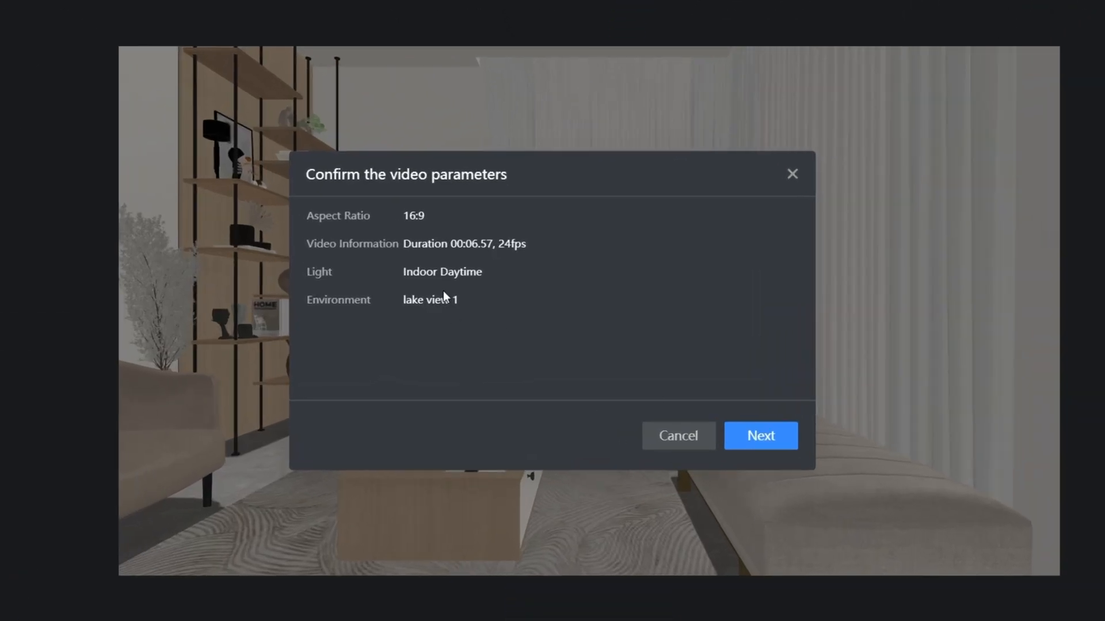
{"action": "left_click", "coordinate": [761, 435]}
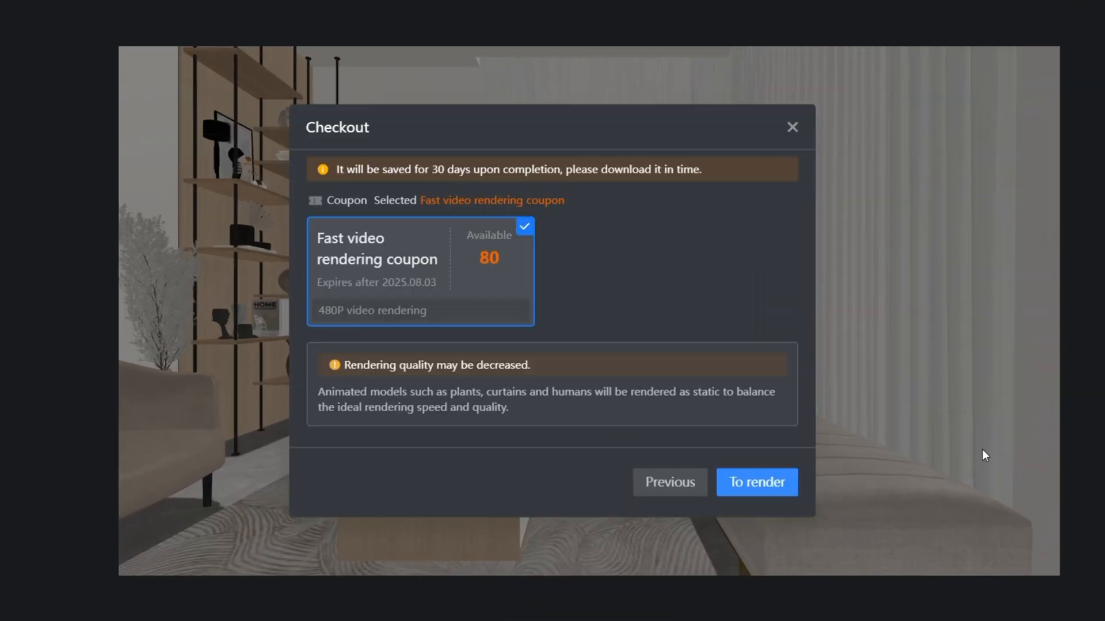